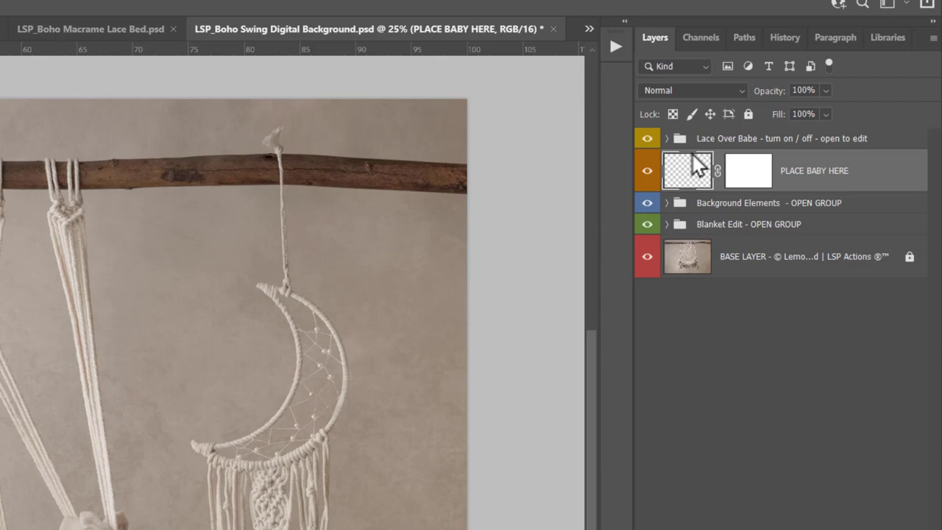
Select the PLACE BABY HERE layer, then the base background, then the Blanket Edit group.
click(164, 35)
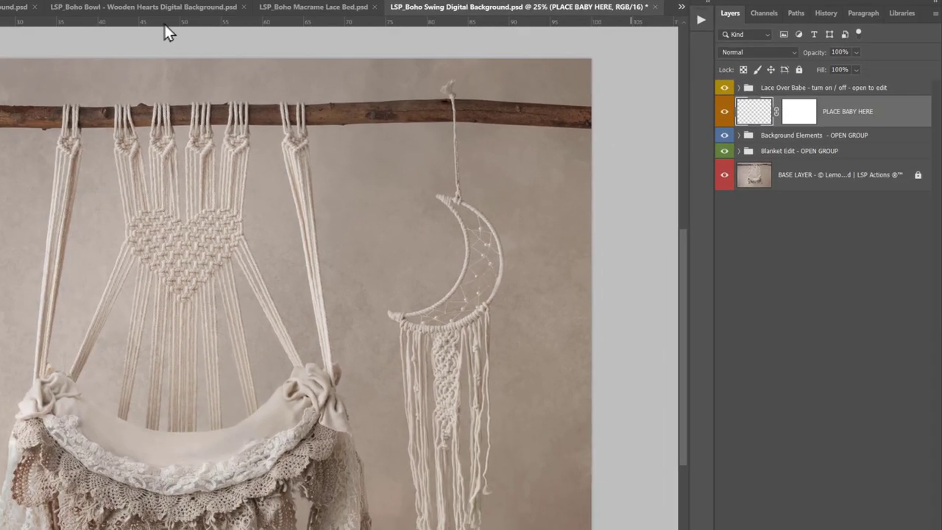
click(810, 174)
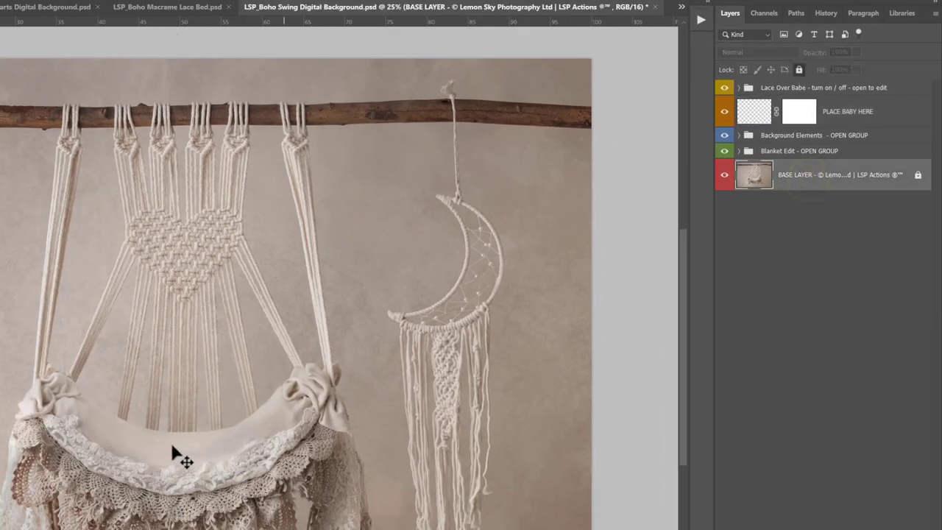
mouse_move(430, 327)
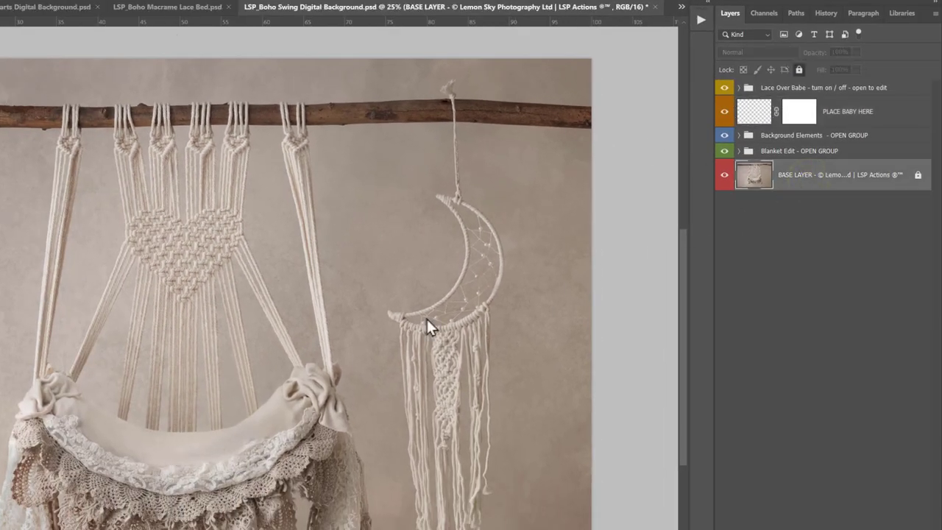
click(800, 151)
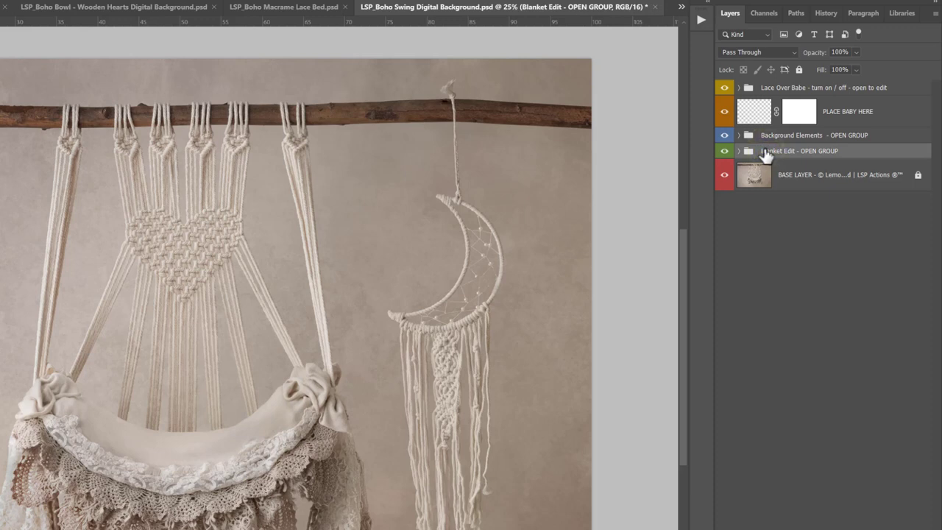
mouse_move(772, 157)
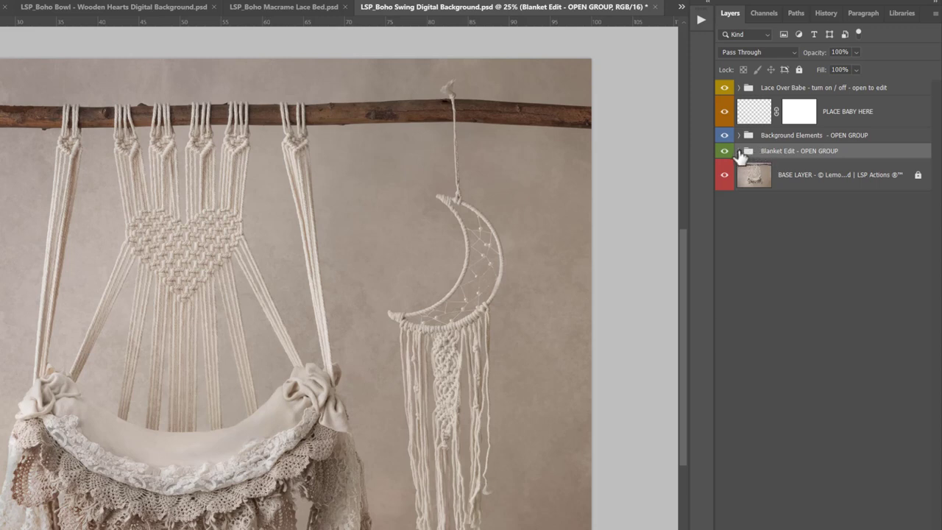
Expand Blanket Edit, turn the pink BLANKET COLOUR tint on and off, then collapse it.
click(740, 150)
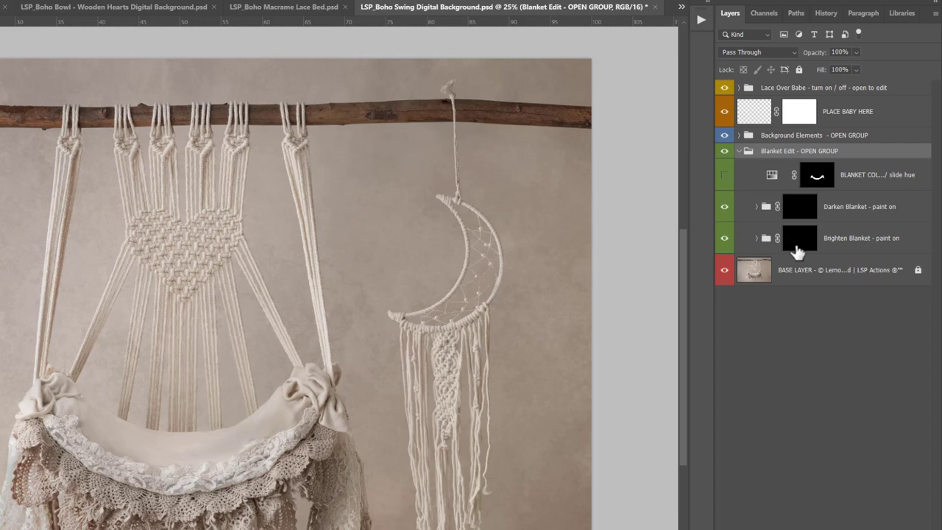
click(725, 174)
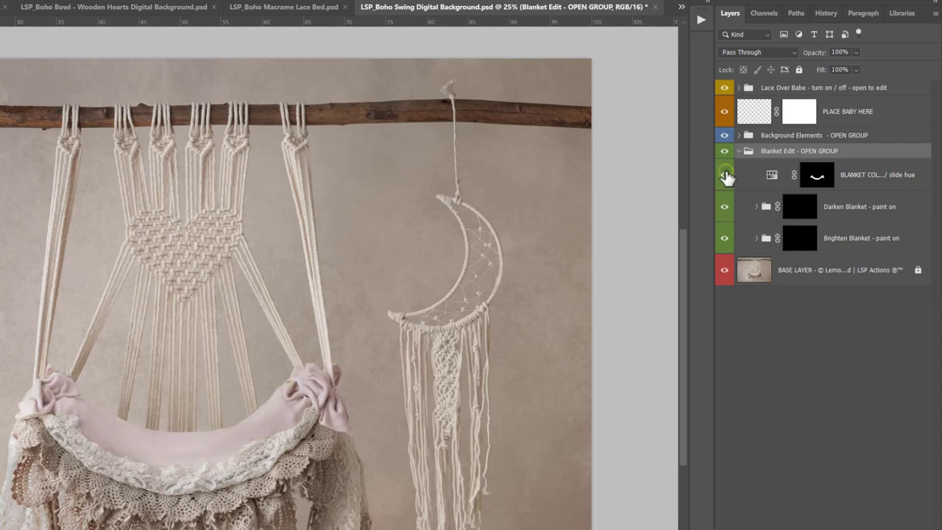
click(725, 174)
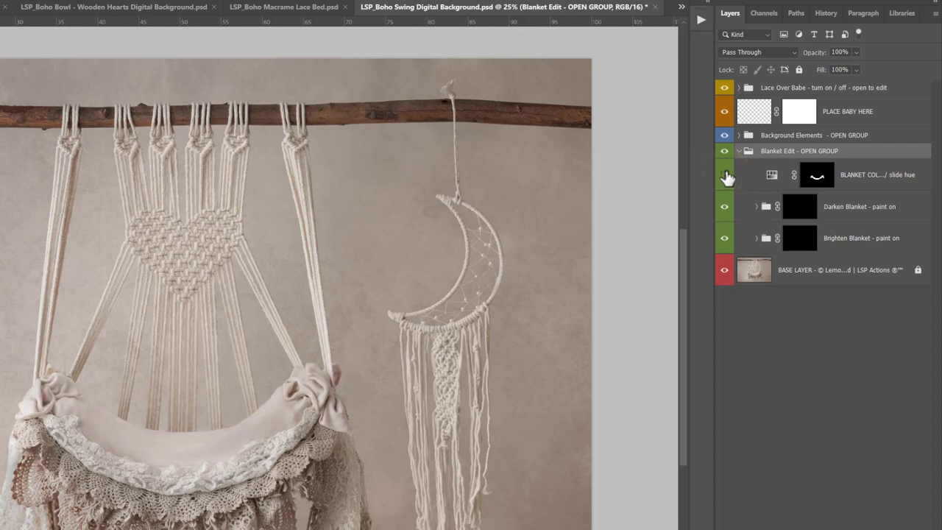
click(738, 150)
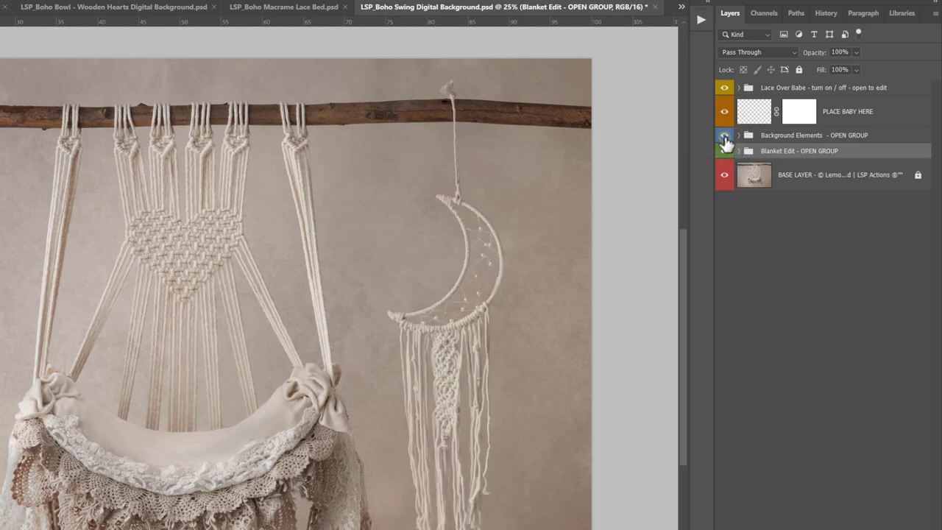
click(724, 134)
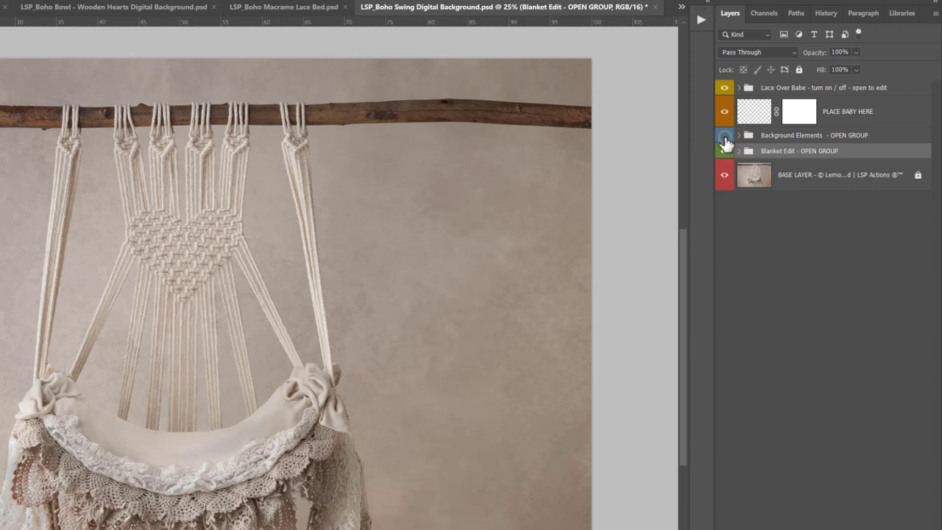
click(724, 135)
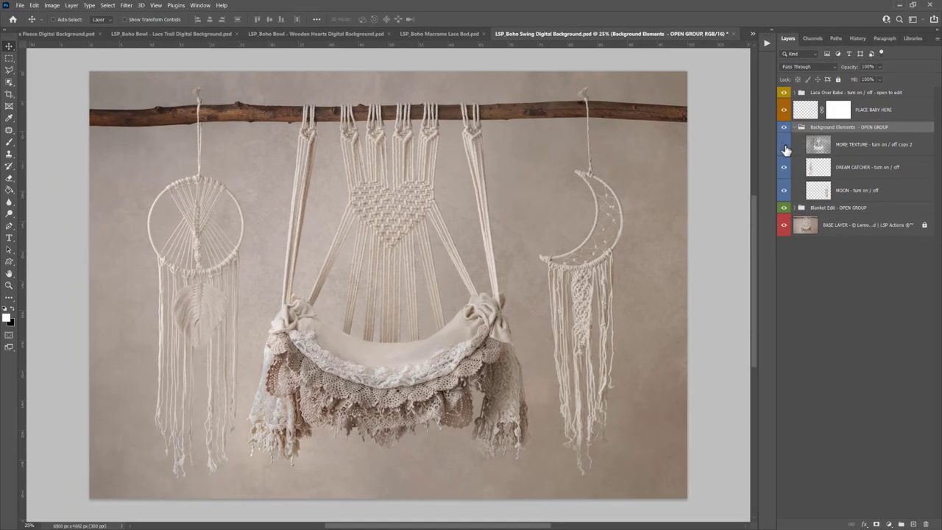
click(783, 144)
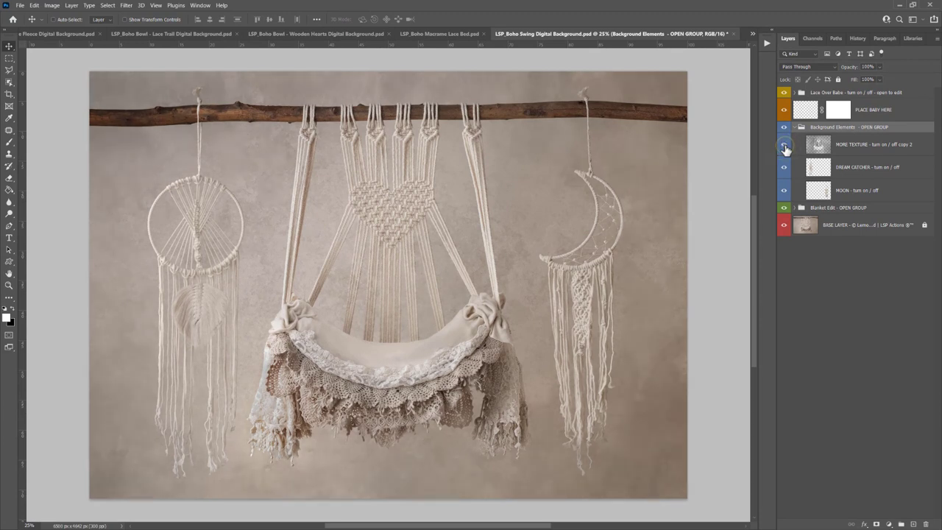
click(801, 126)
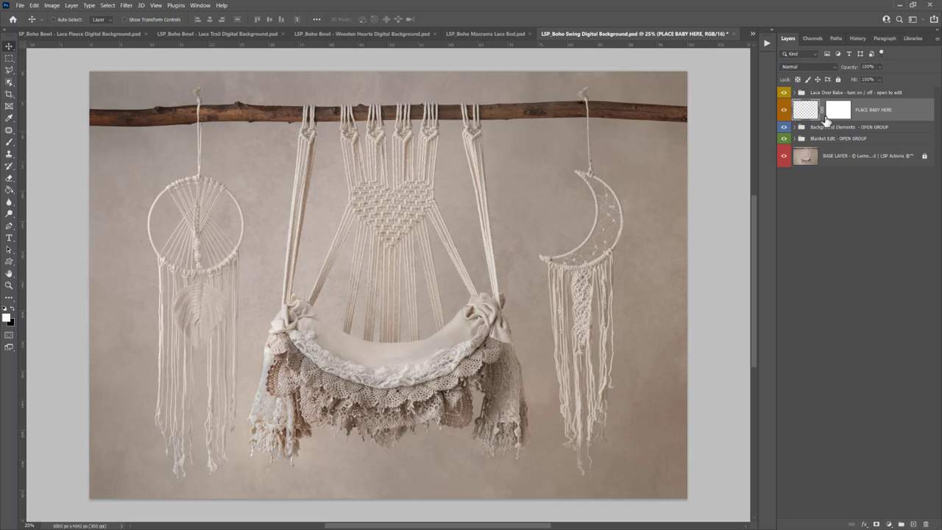
mouse_move(798, 101)
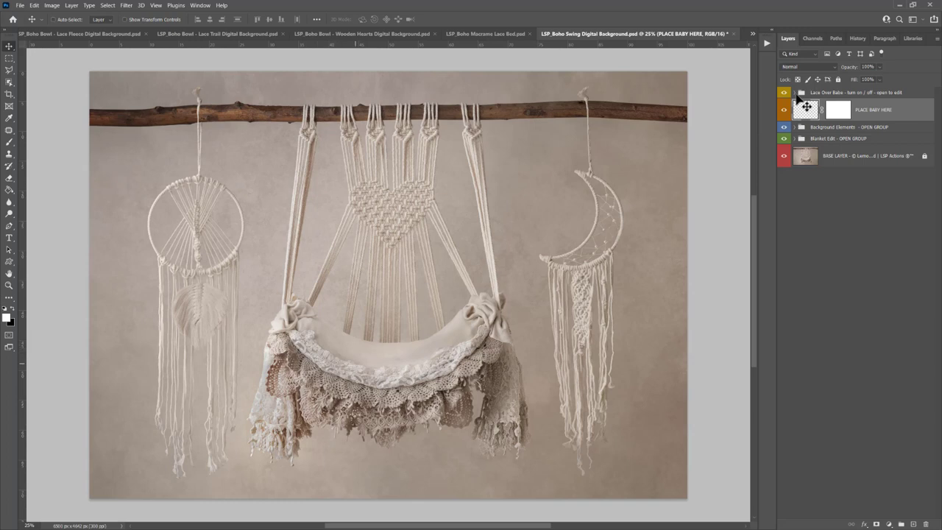
click(784, 92)
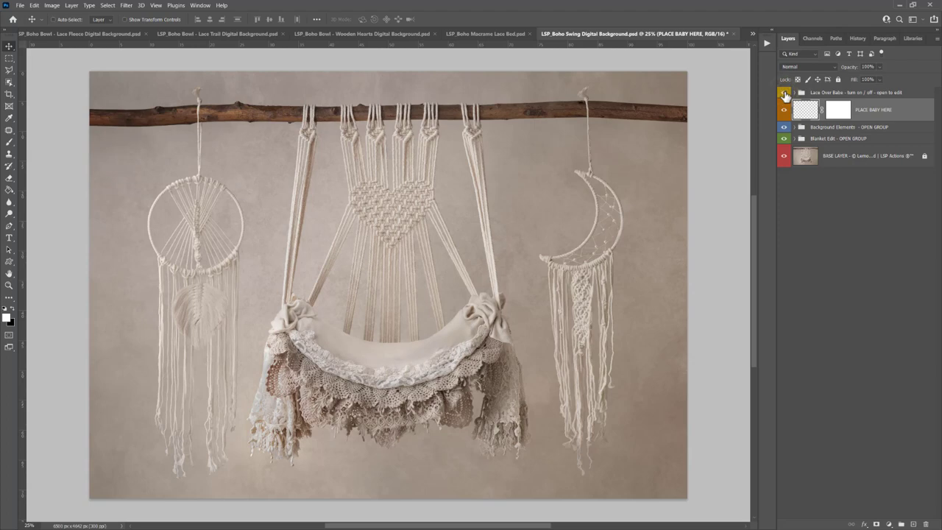
mouse_move(795, 113)
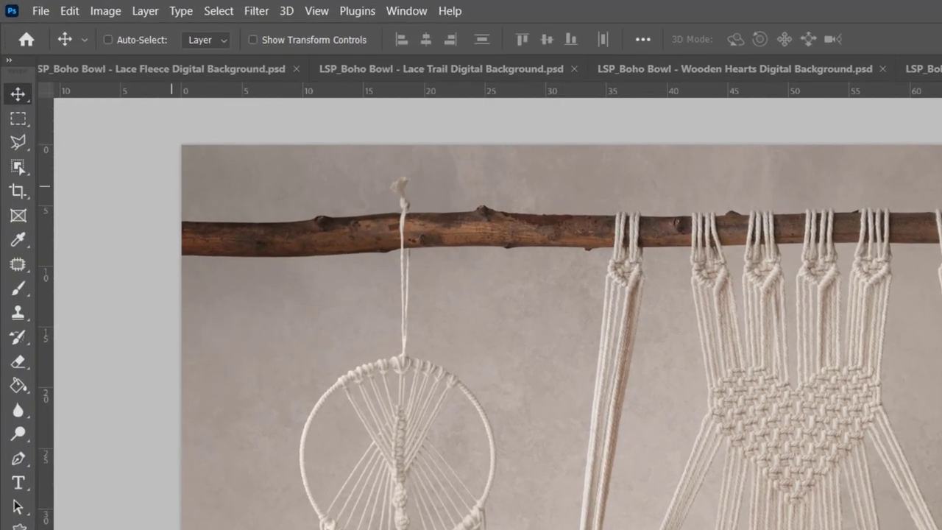
Start a File > Place Embedded import of the newborn photo.
click(39, 10)
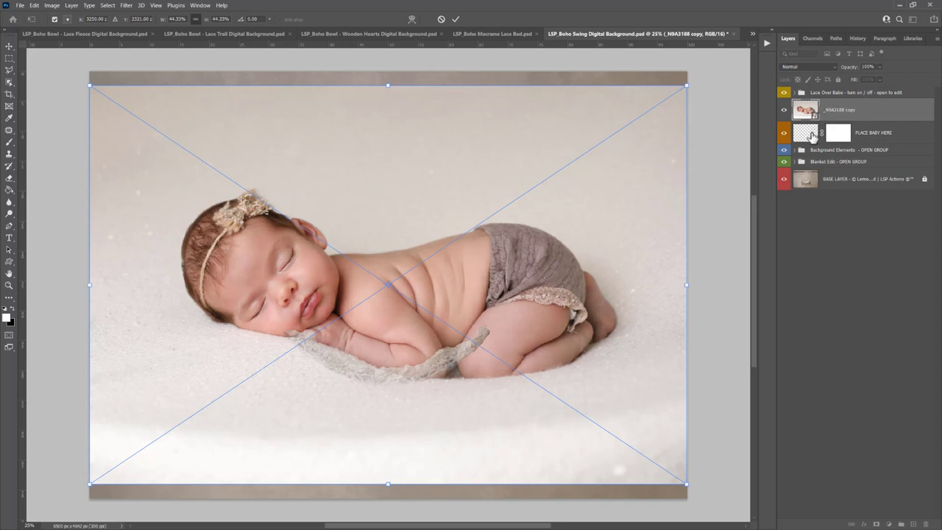
Scale the newborn photo to about 19% over the swing and lower its opacity.
drag(686, 85, 603, 144)
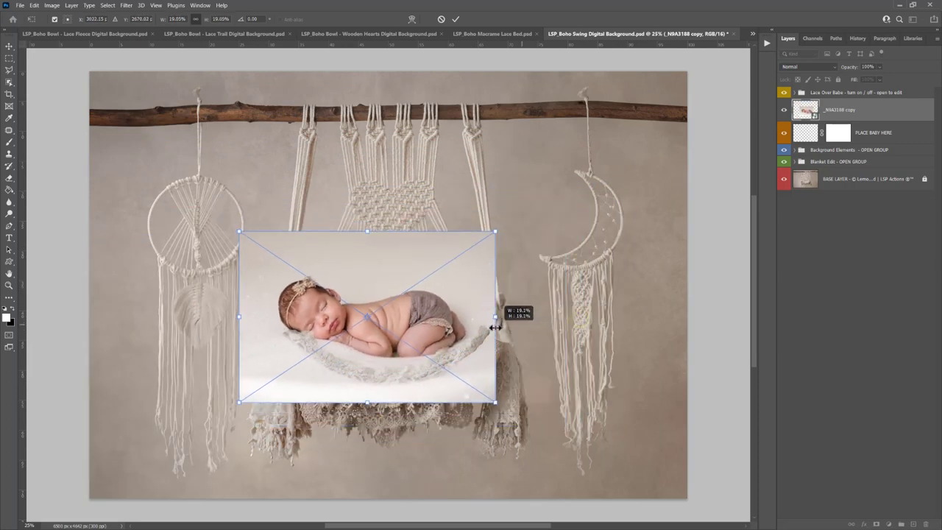
drag(494, 317, 469, 317)
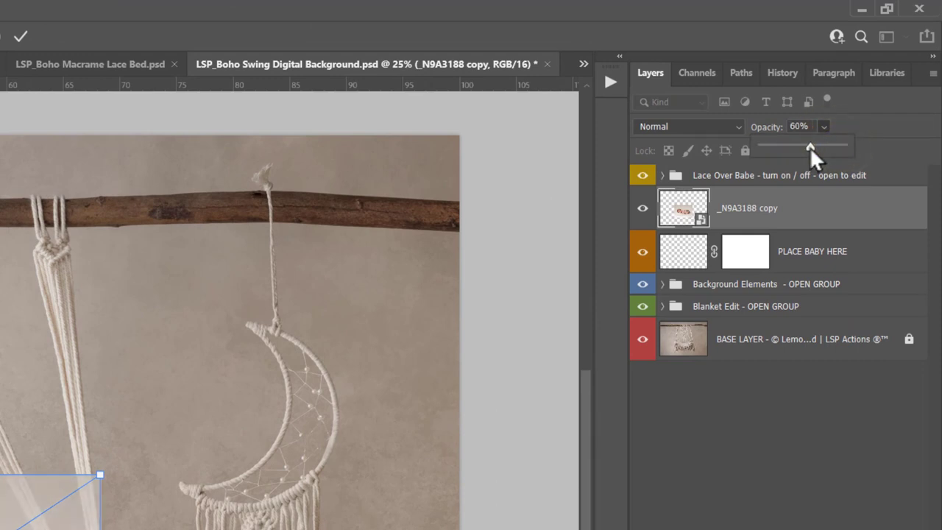
drag(810, 146, 789, 146)
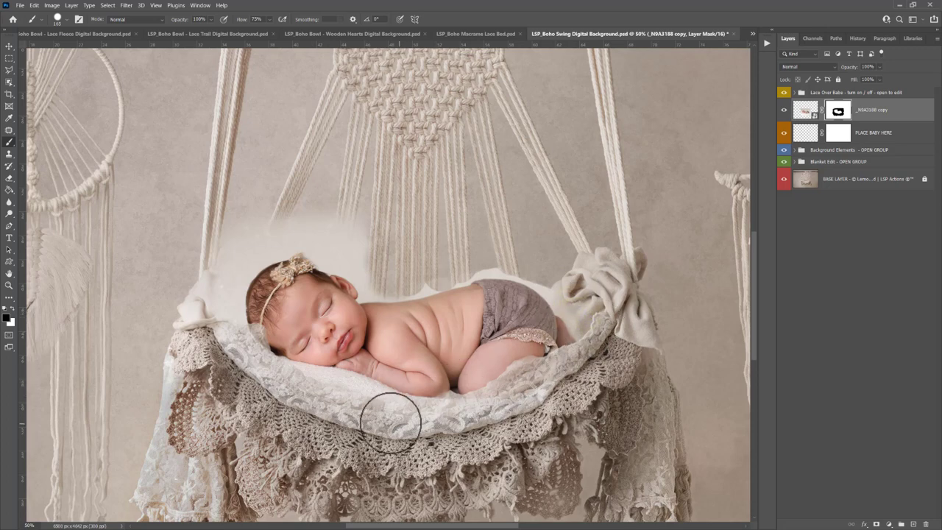
mouse_move(442, 397)
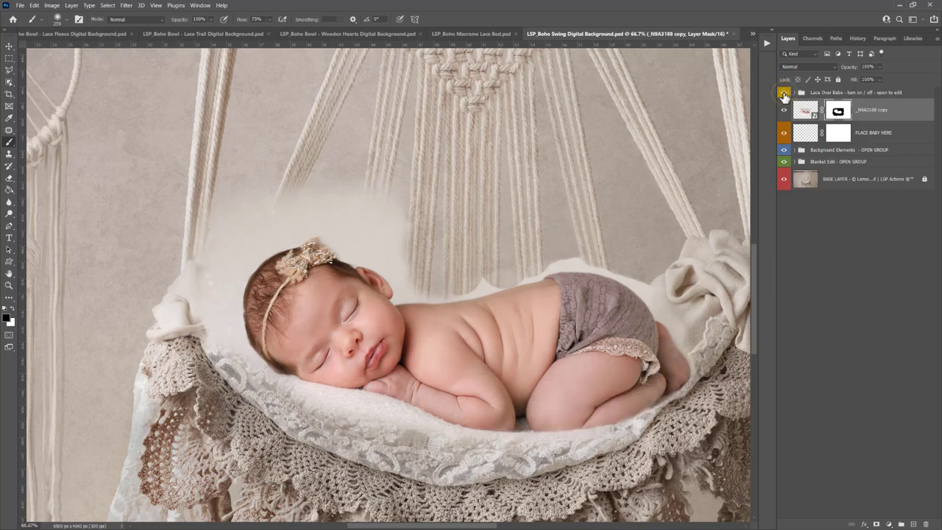
Toggle the Lace Over Babe overlay and switch to the Object Selection tool.
click(784, 92)
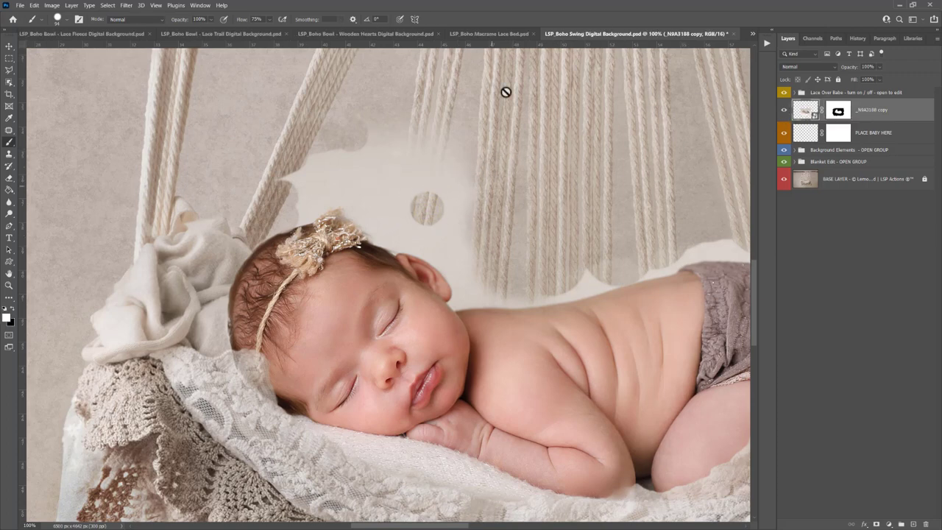
click(9, 69)
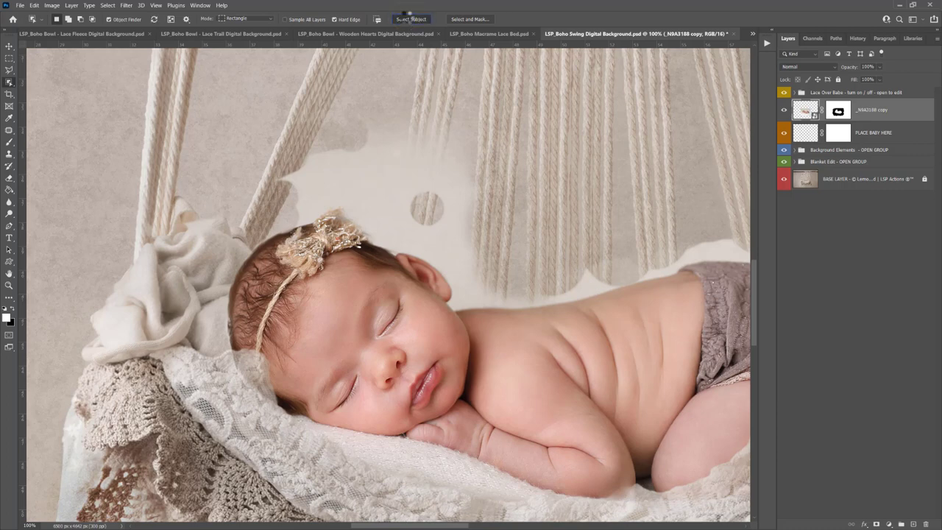
Run Select Subject to outline the sleeping newborn automatically.
click(410, 18)
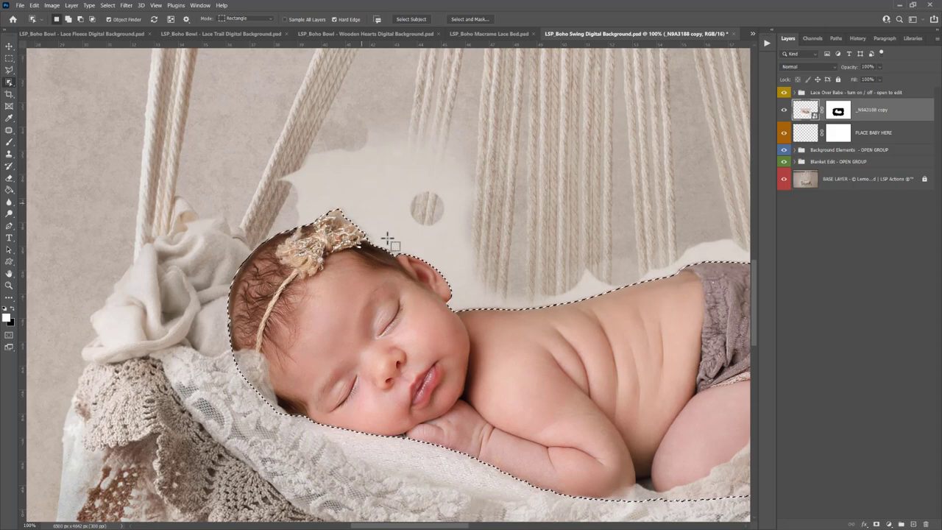
mouse_move(438, 243)
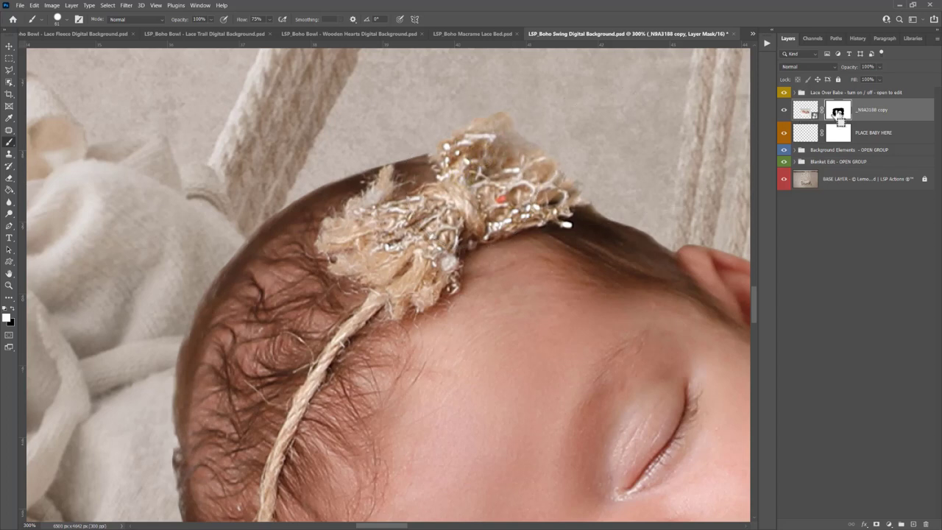
Target the newborn layer's mask and confirm the refined hair-and-headband selection.
click(839, 111)
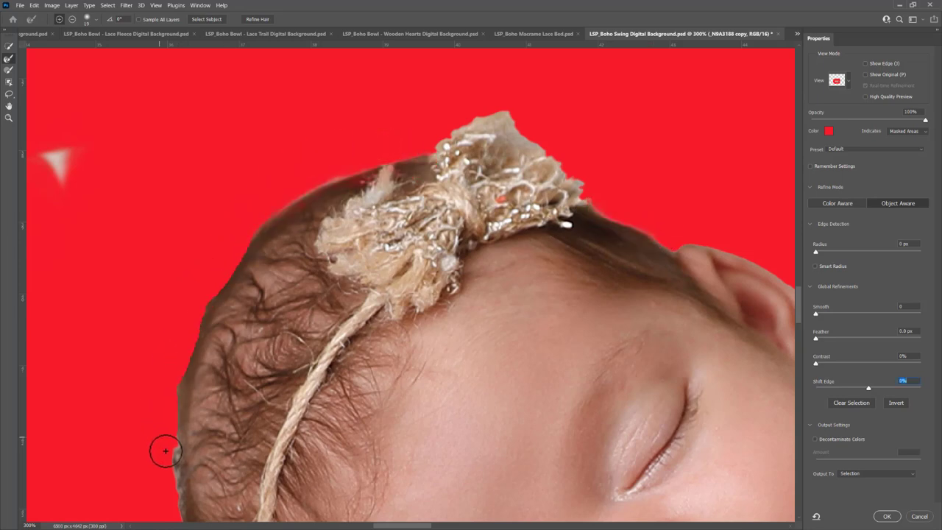
click(887, 515)
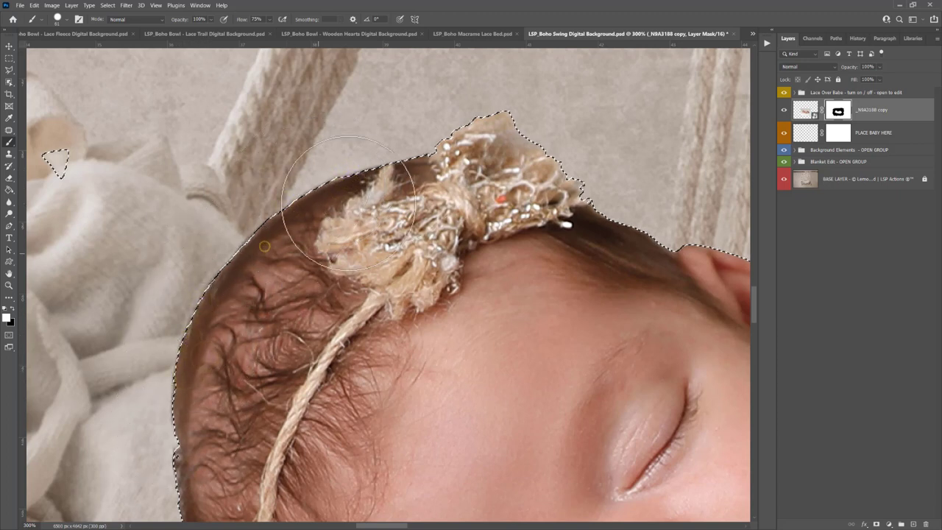
Paint the mask along the baby's hairline with a soft brush, adjusting brush size.
drag(349, 198, 614, 247)
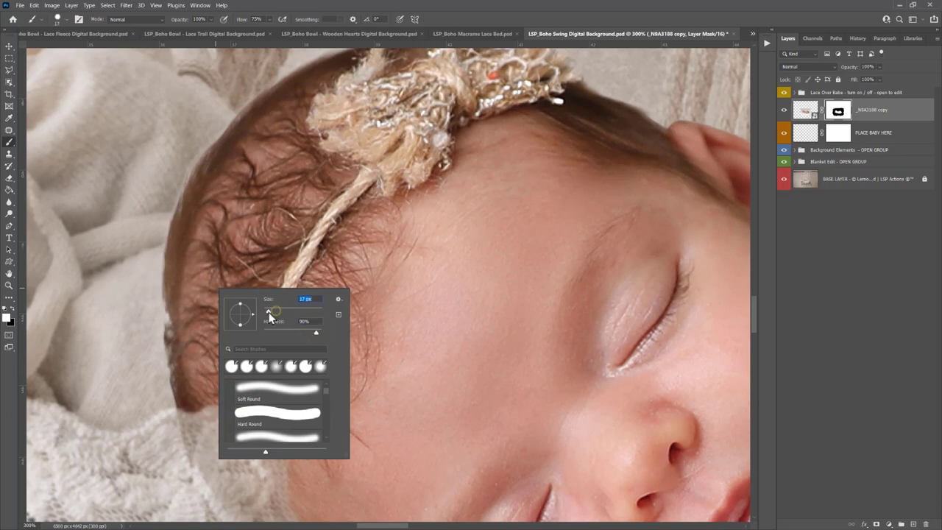
click(177, 334)
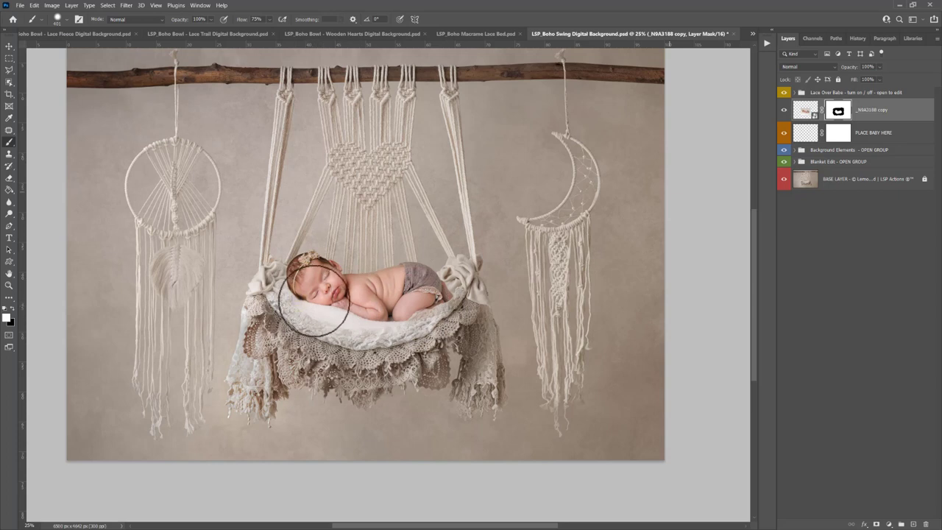
click(876, 132)
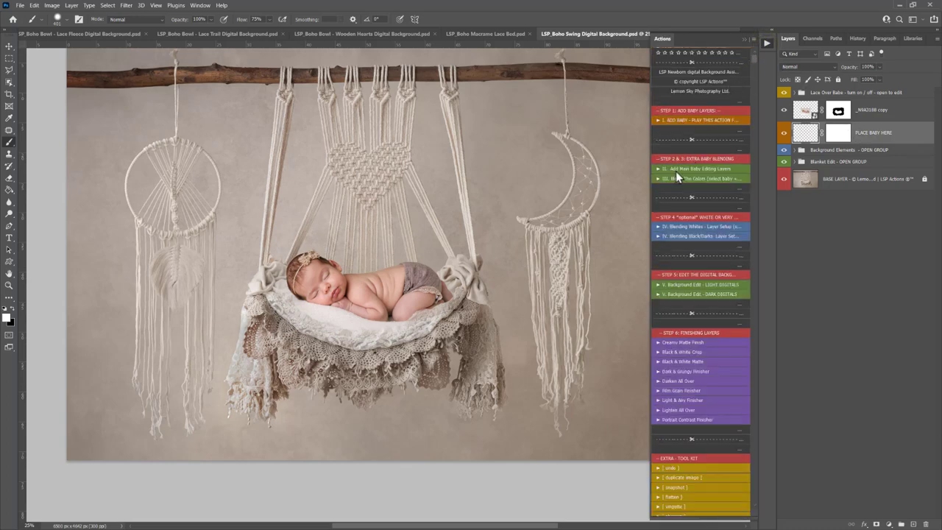
mouse_move(722, 176)
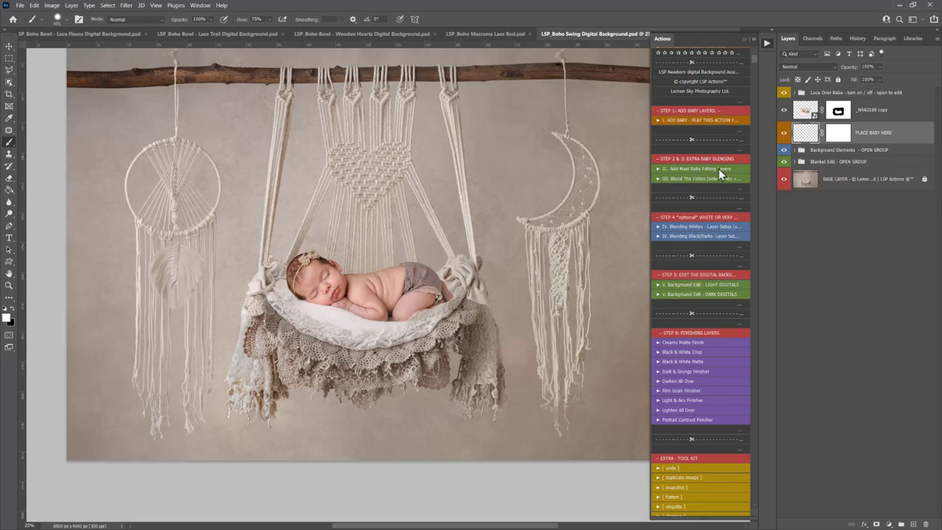
mouse_move(727, 140)
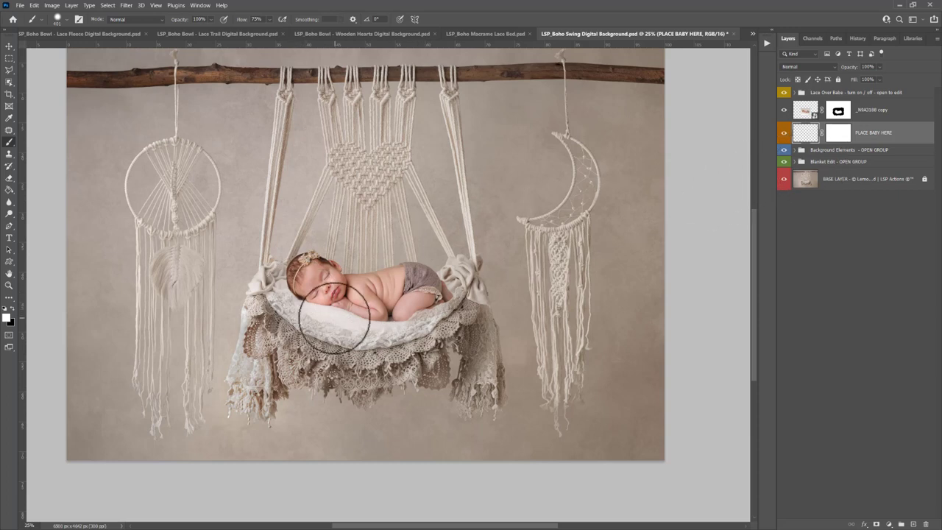
mouse_move(383, 317)
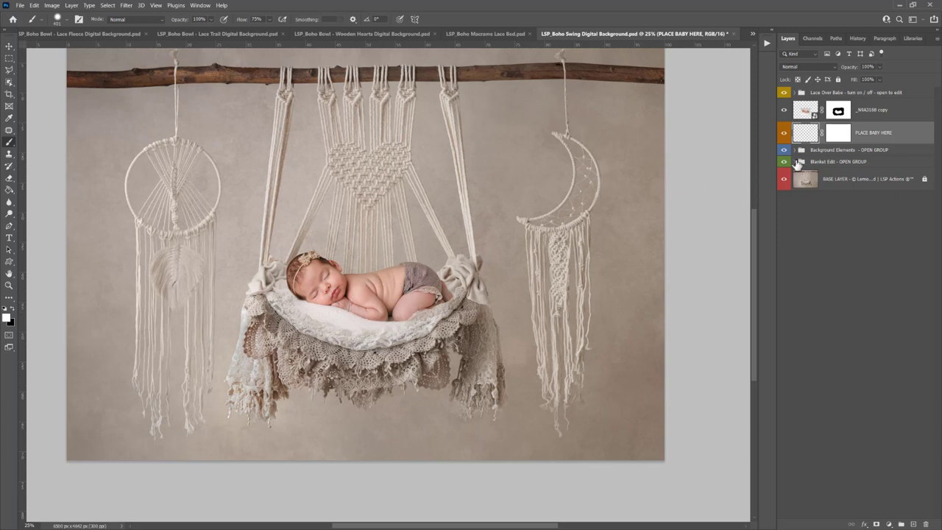
Expand Blanket Edit, enable BLANKET COLOR, and open its Hue/Saturation settings.
click(795, 161)
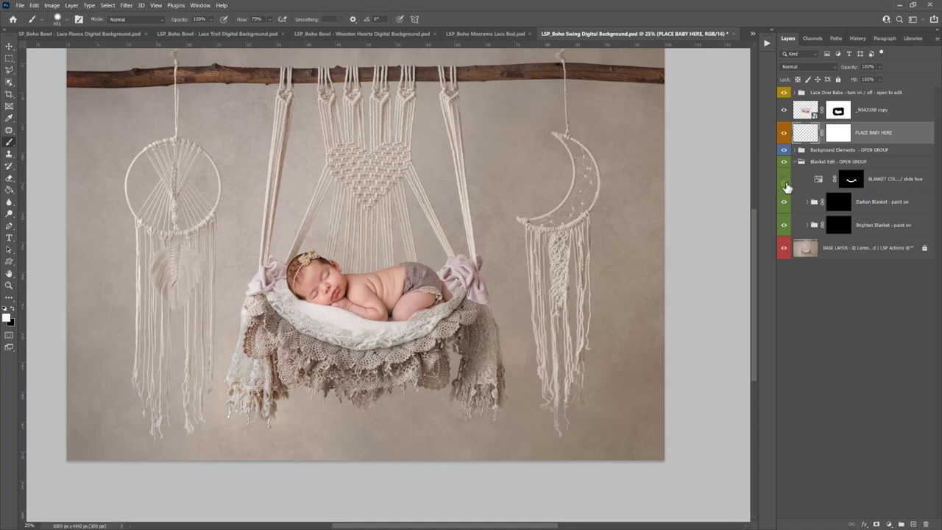
click(795, 161)
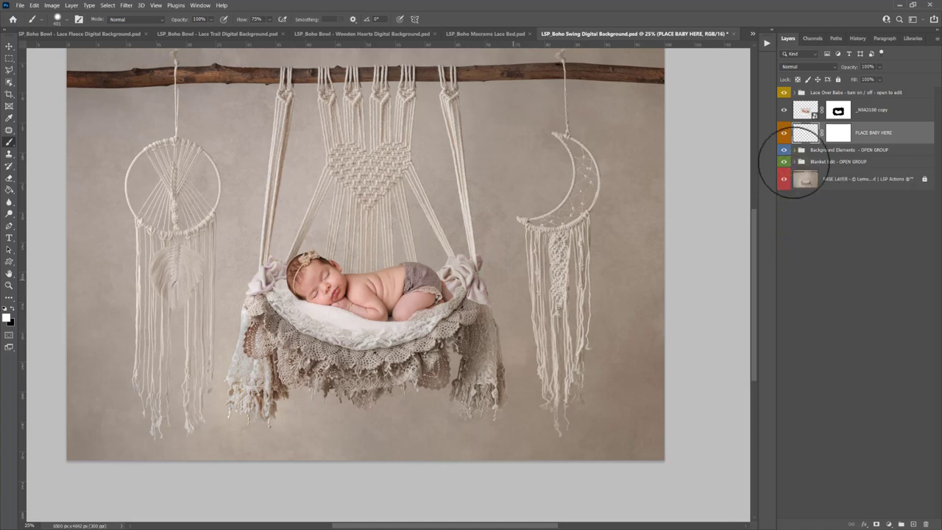
click(794, 161)
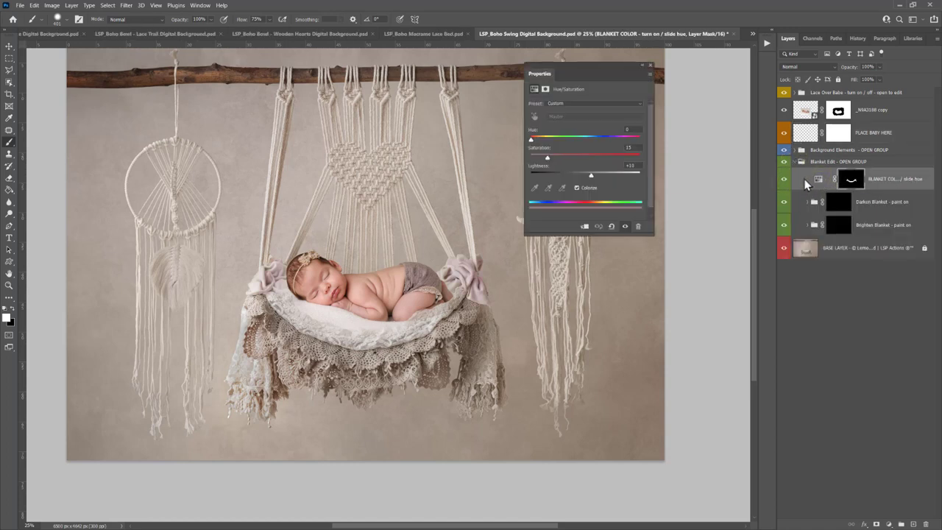
Drag Hue through lavender and pinkish purple, settling the blanket on soft blue.
drag(531, 139, 595, 139)
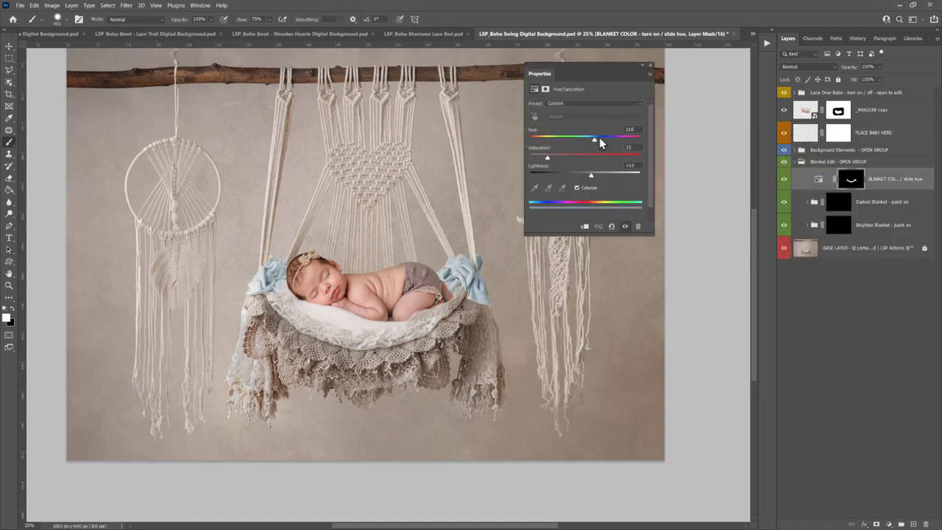
drag(594, 138, 599, 139)
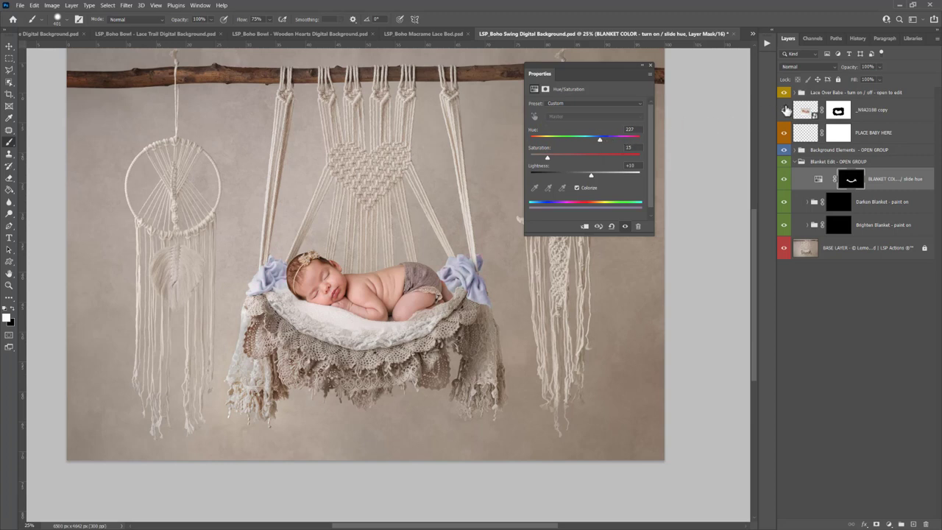
drag(600, 139, 626, 139)
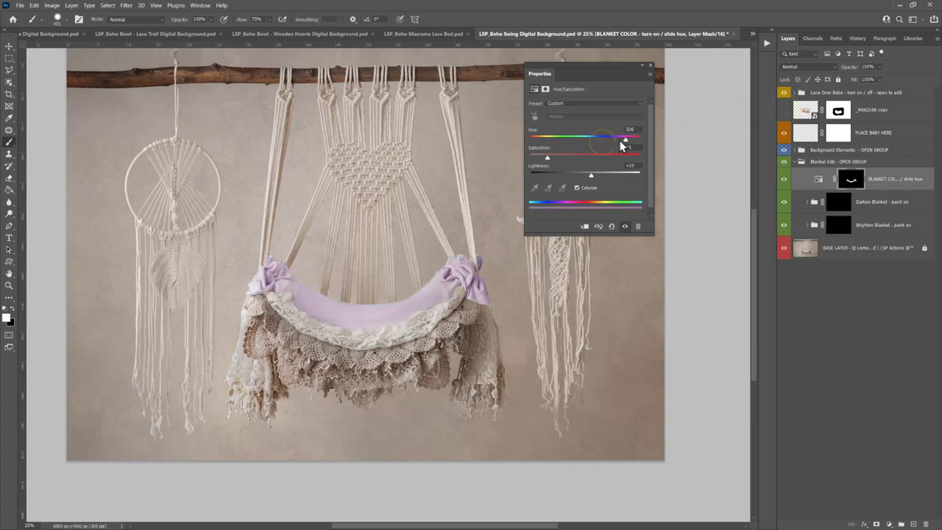
drag(625, 138, 596, 138)
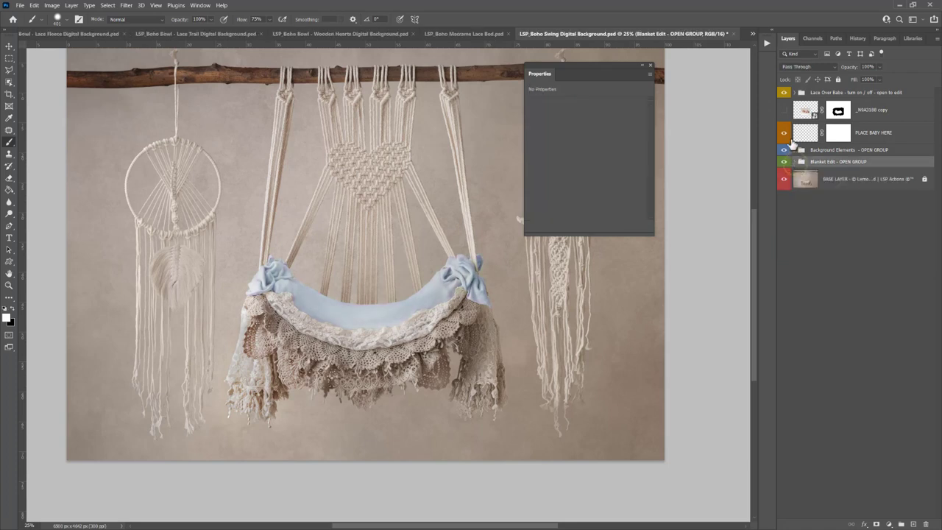
Show the baby, disable BLANKET COLOR, toggle Background Elements off and on, then collapse it.
click(783, 151)
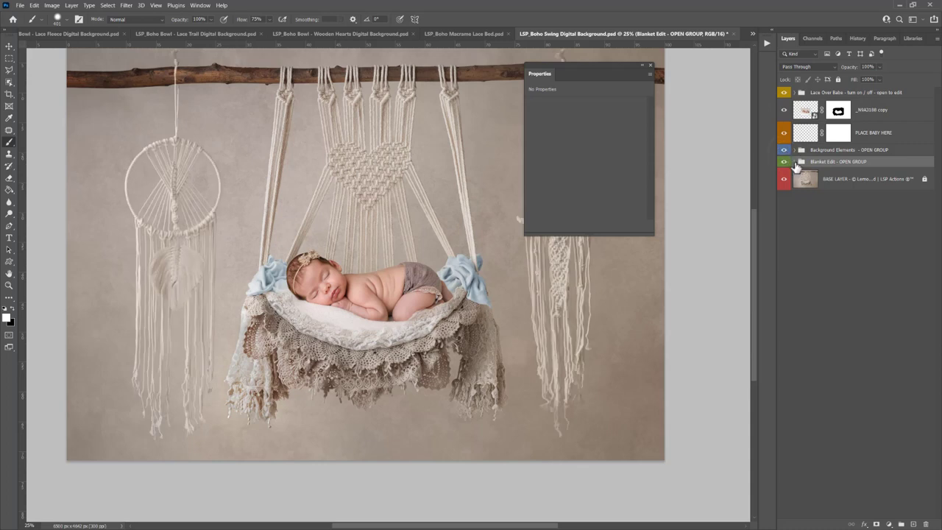
click(795, 161)
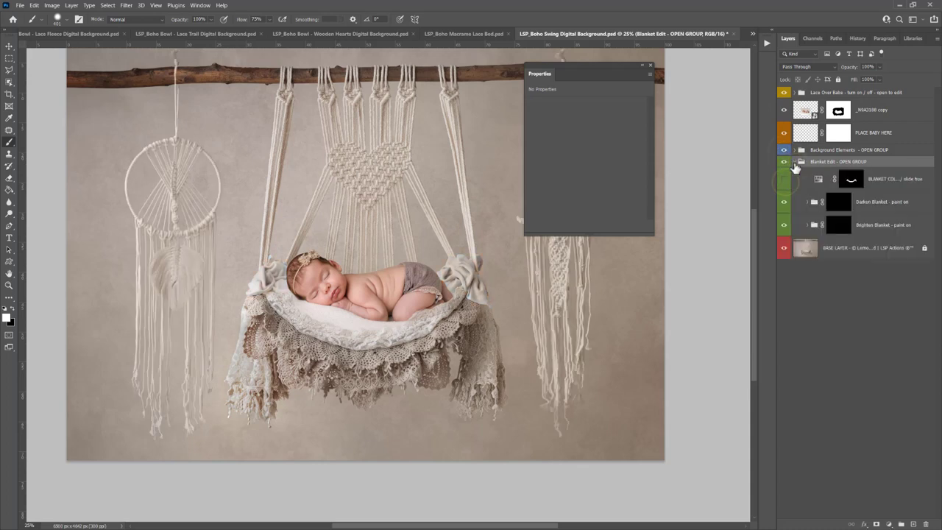
click(794, 161)
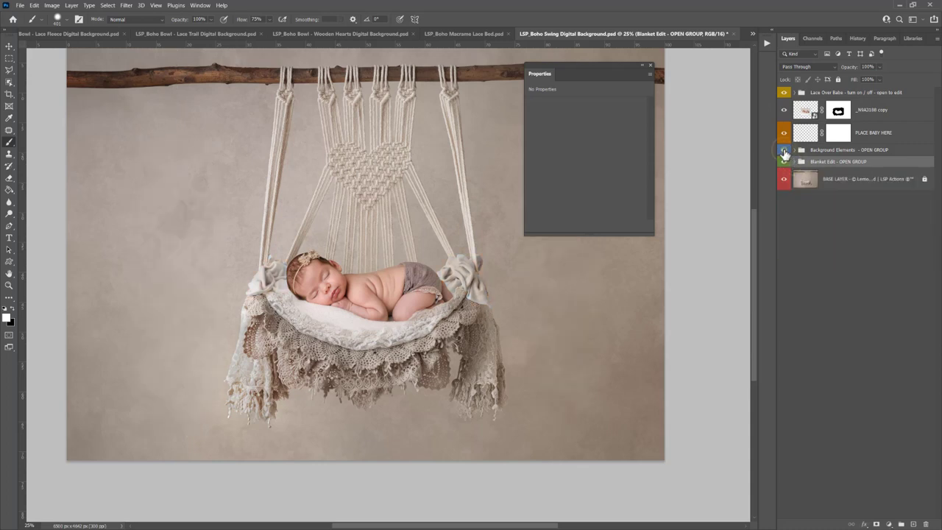
click(794, 149)
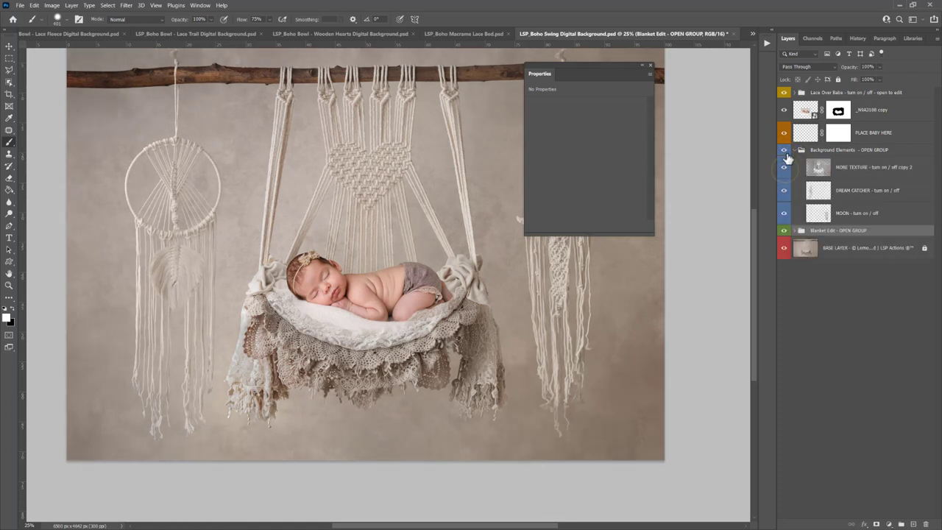
click(784, 150)
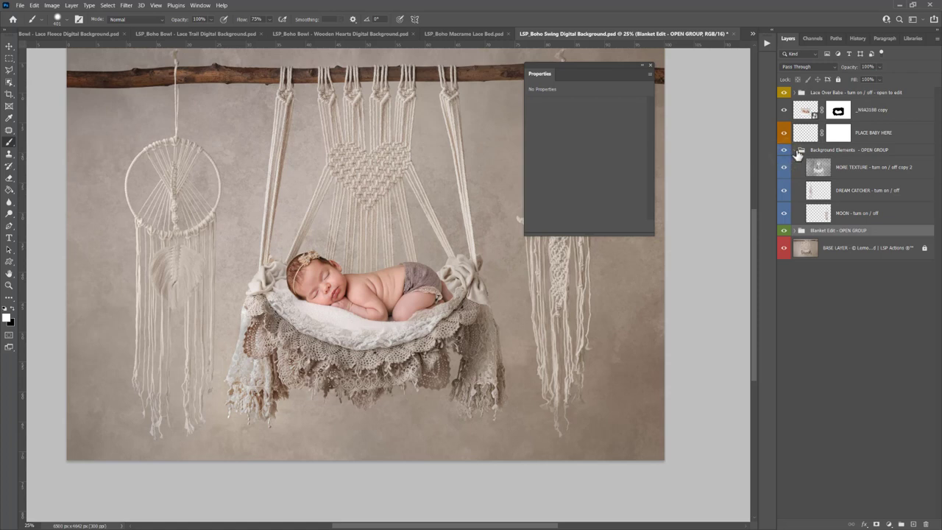
click(794, 149)
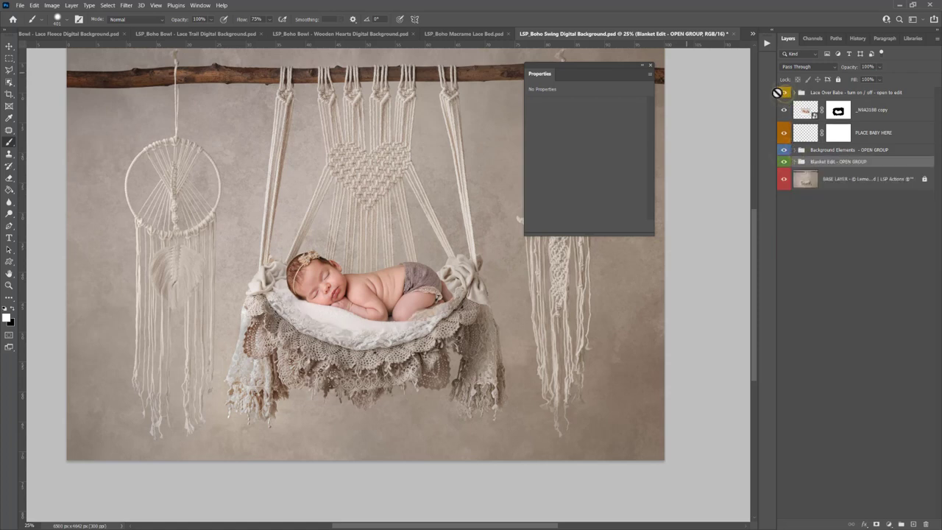
Close the Properties panel and toggle the Background Elements decorations off and back on.
click(650, 65)
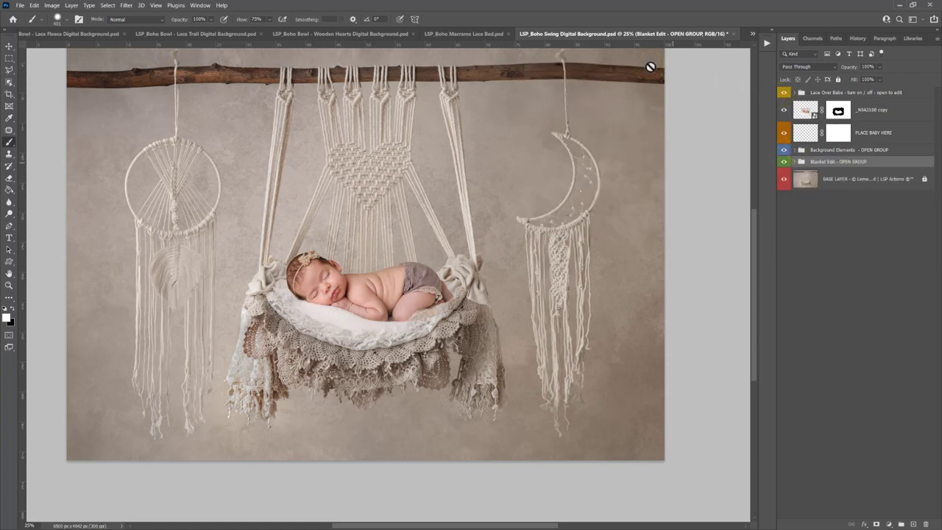
mouse_move(546, 243)
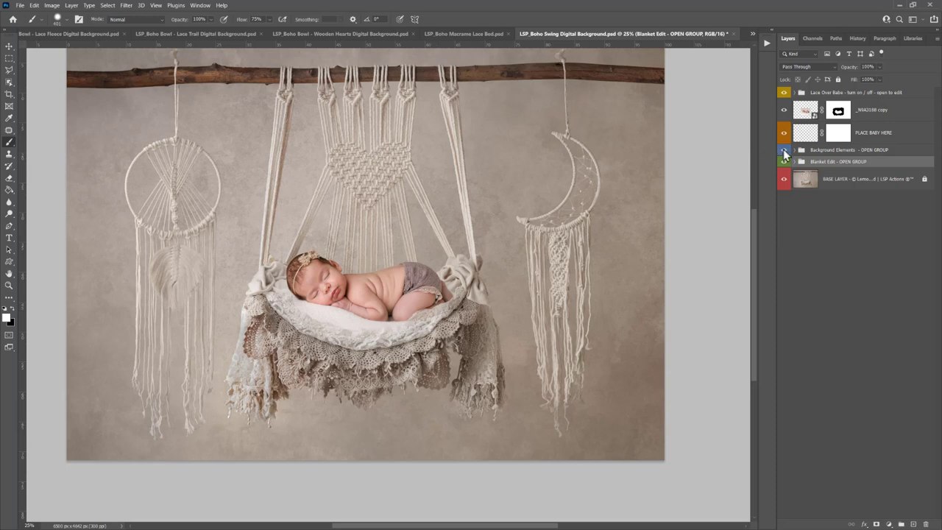
click(784, 151)
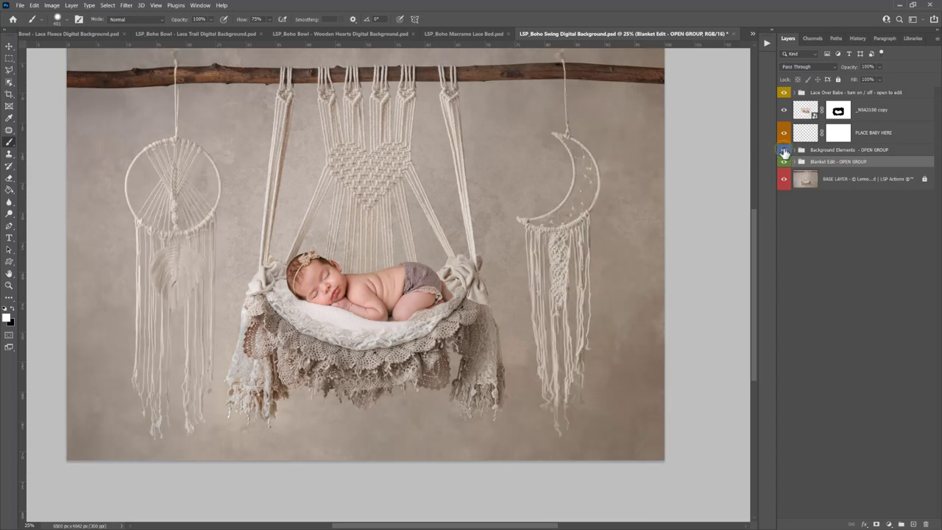
click(784, 149)
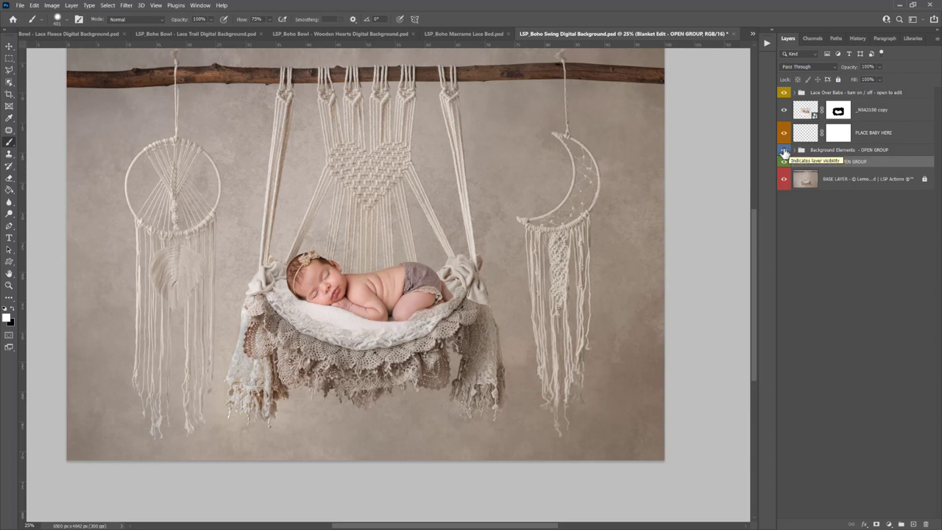